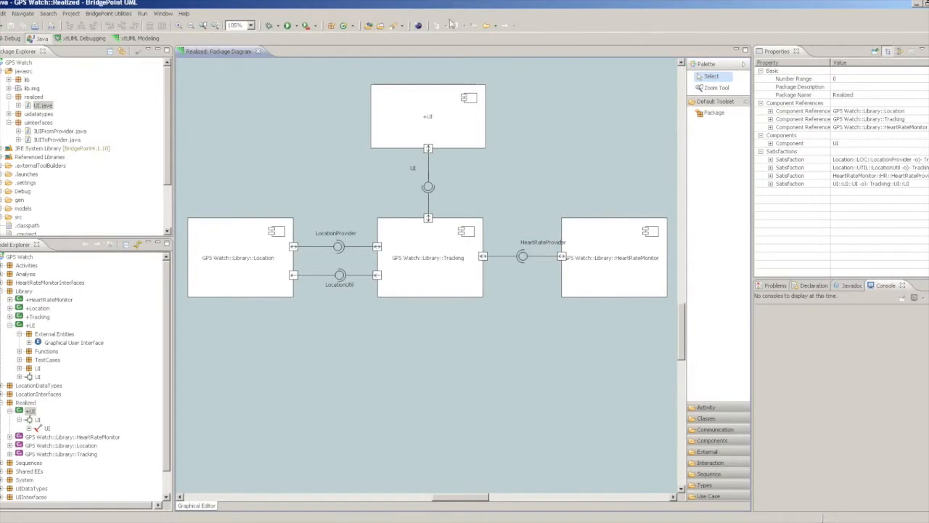
Step: Select the UI component and set Realized Component to true
{"action": "left_click", "coordinate": [428, 116]}
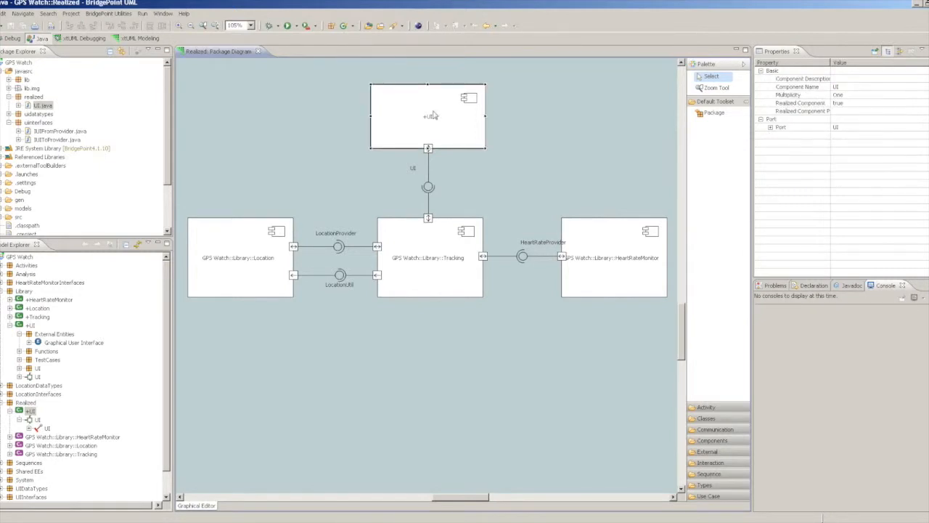
{"action": "left_click", "coordinate": [798, 102]}
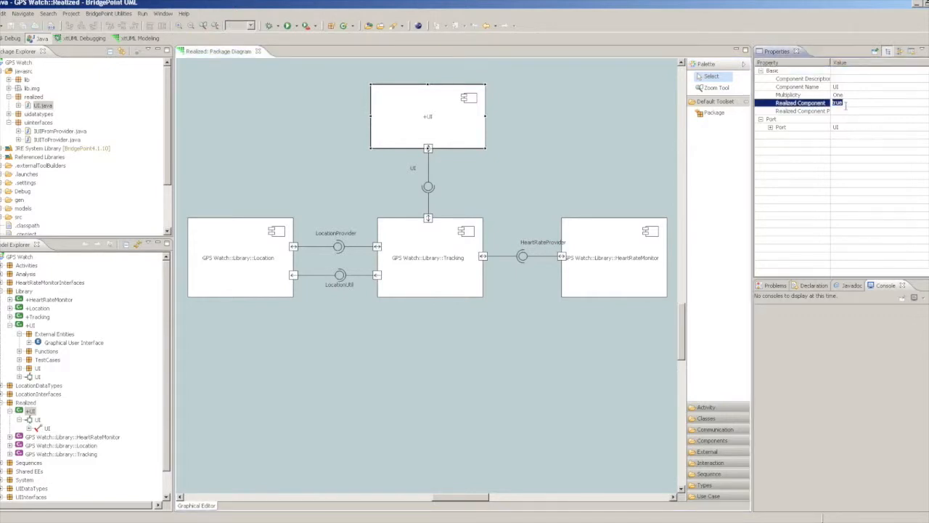
{"action": "mouse_move", "coordinate": [842, 116]}
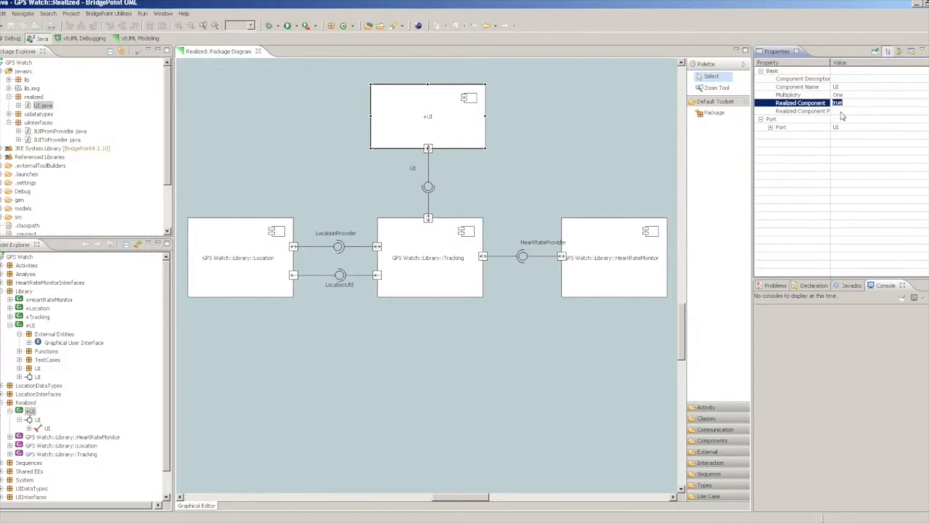
Step: Set the UI component's Realized Component Path to watchgui.jar in the WatchGUI project
{"action": "right_click", "coordinate": [838, 102]}
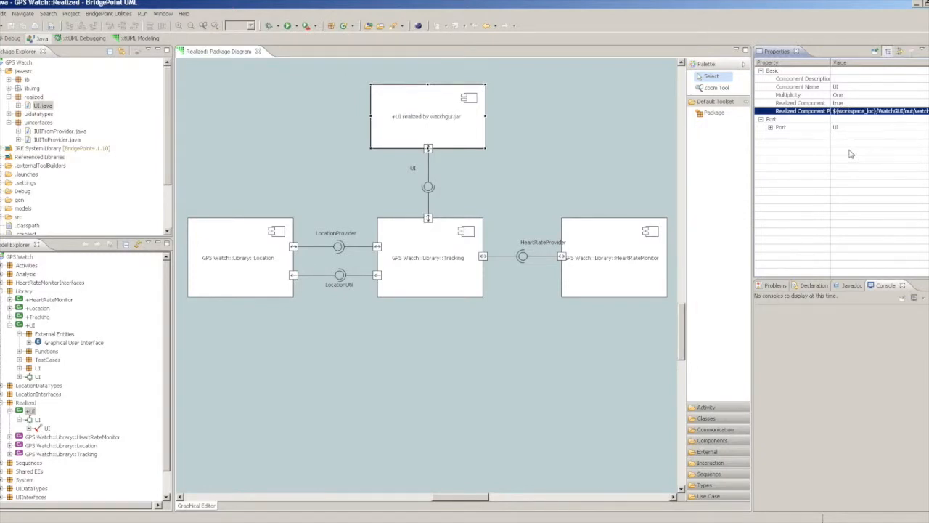
{"action": "left_click", "coordinate": [59, 411]}
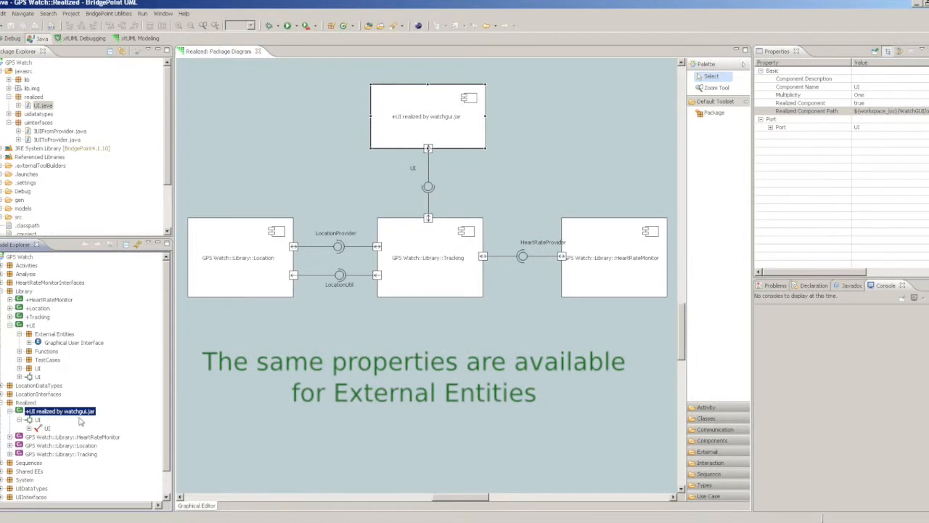
{"action": "mouse_move", "coordinate": [81, 423]}
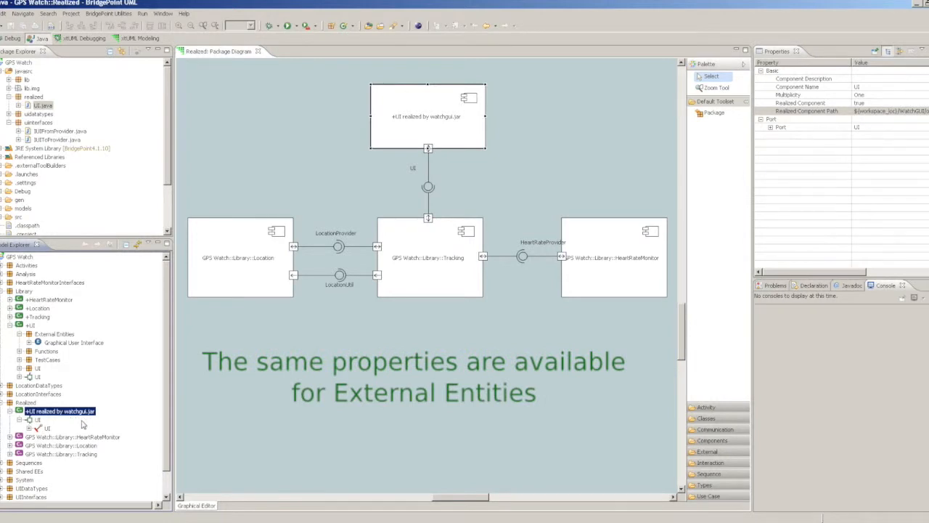
{"action": "mouse_move", "coordinate": [408, 121]}
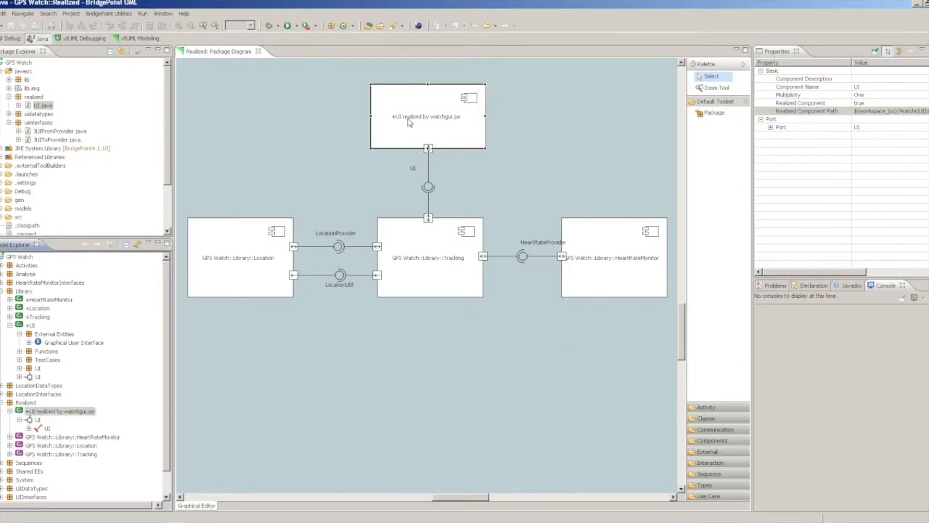
Step: Double-click the +UI component to open its Component Diagram
{"action": "double_click", "coordinate": [426, 116]}
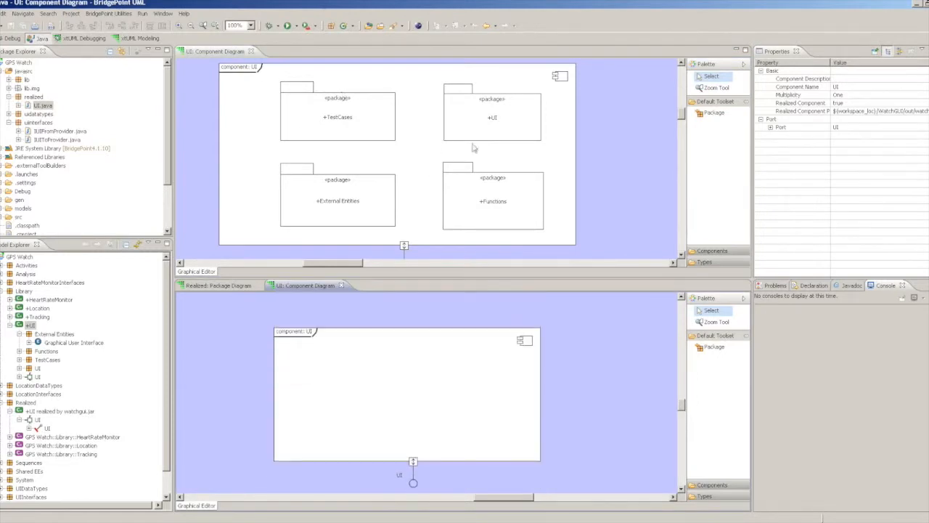
{"action": "mouse_move", "coordinate": [339, 356]}
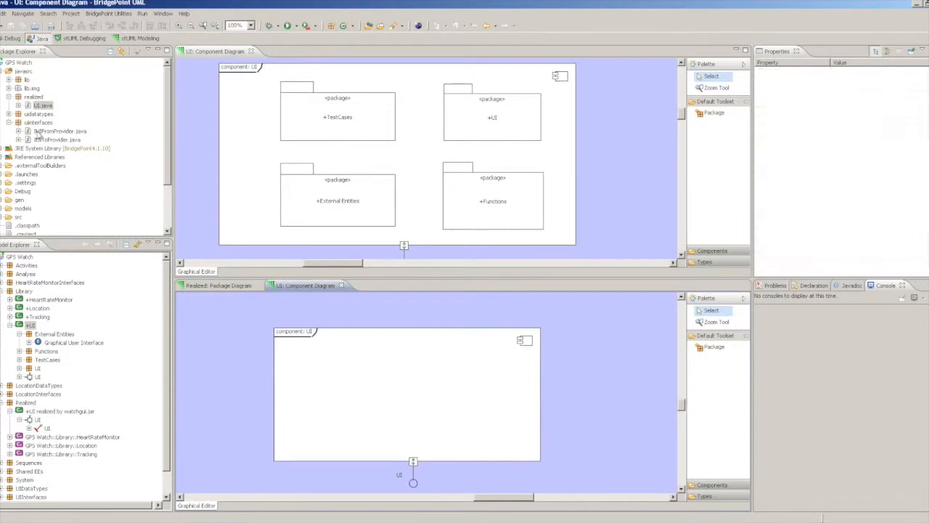
Step: Open IUIFromProvider.java and highlight its method declarations
{"action": "double_click", "coordinate": [60, 131]}
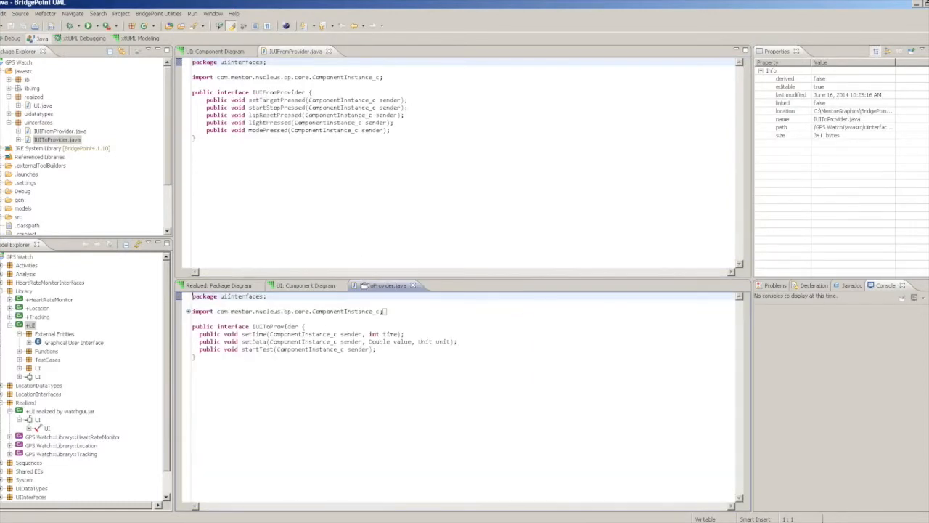
{"action": "left_click", "coordinate": [305, 99]}
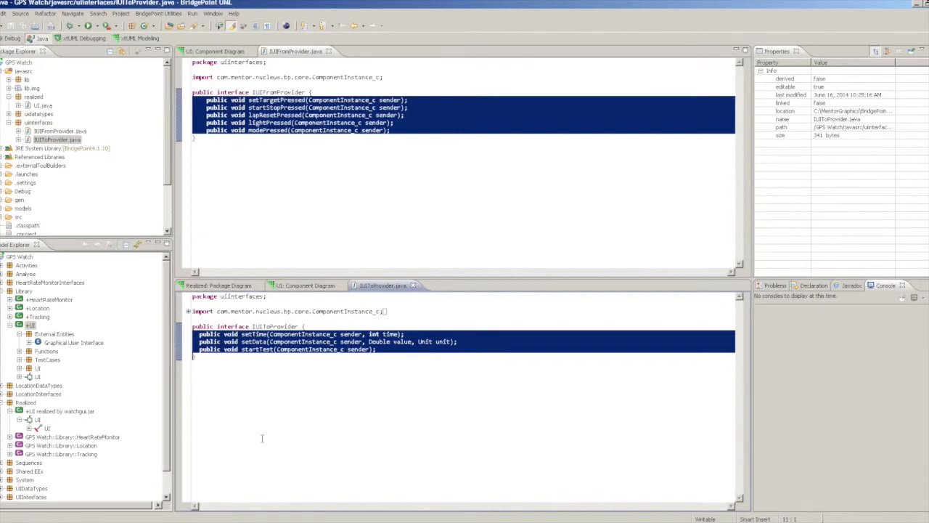
{"action": "mouse_move", "coordinate": [47, 402]}
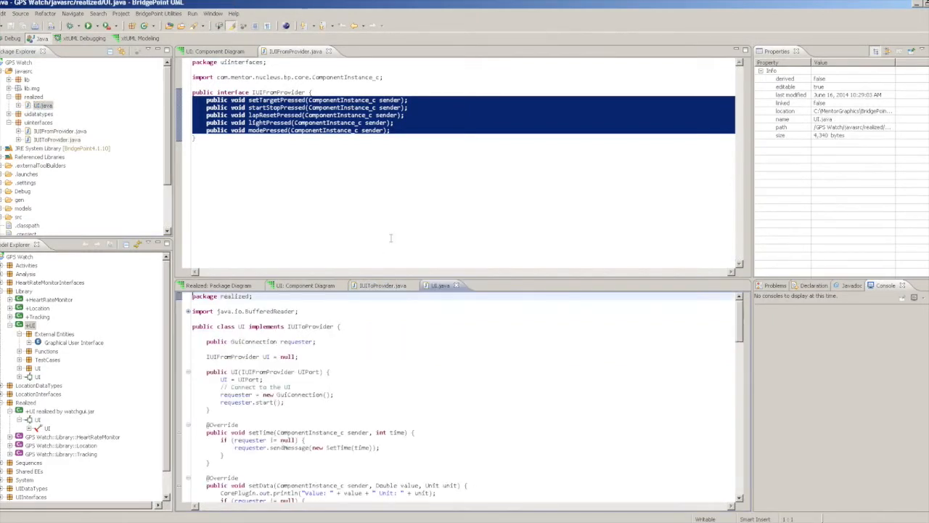
Step: Close the IUIFromProvider editor and highlight UI.java's UI = UIPort constructor line
{"action": "left_click", "coordinate": [214, 51]}
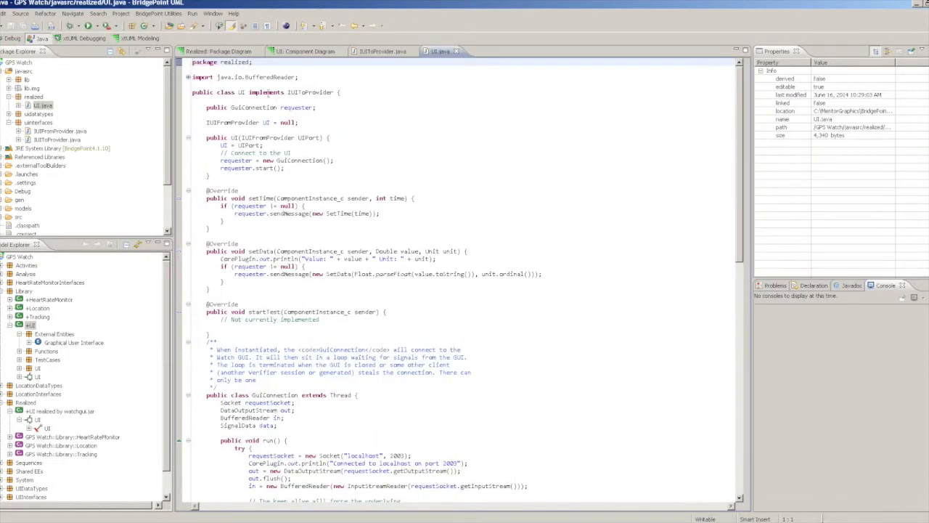
{"action": "double_click", "coordinate": [267, 92]}
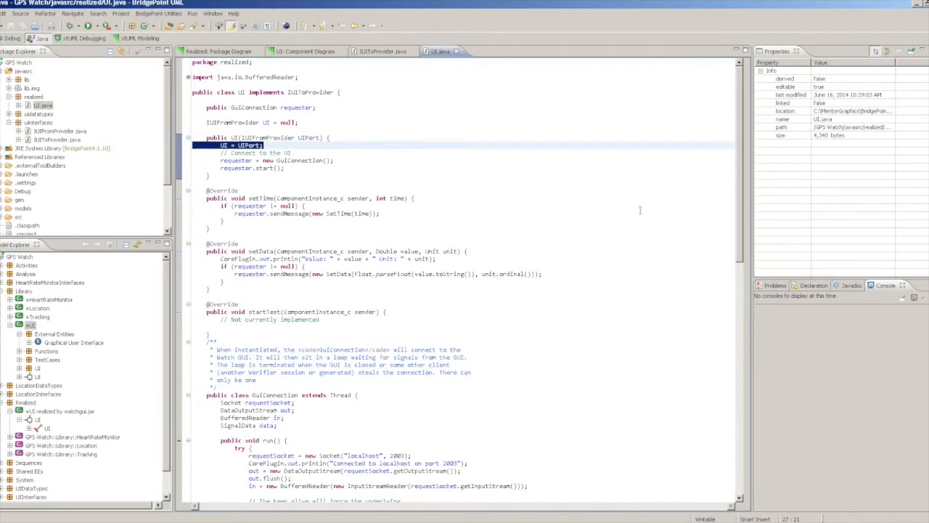
{"action": "scroll", "scroll_direction": "down", "scroll_amount": 3}
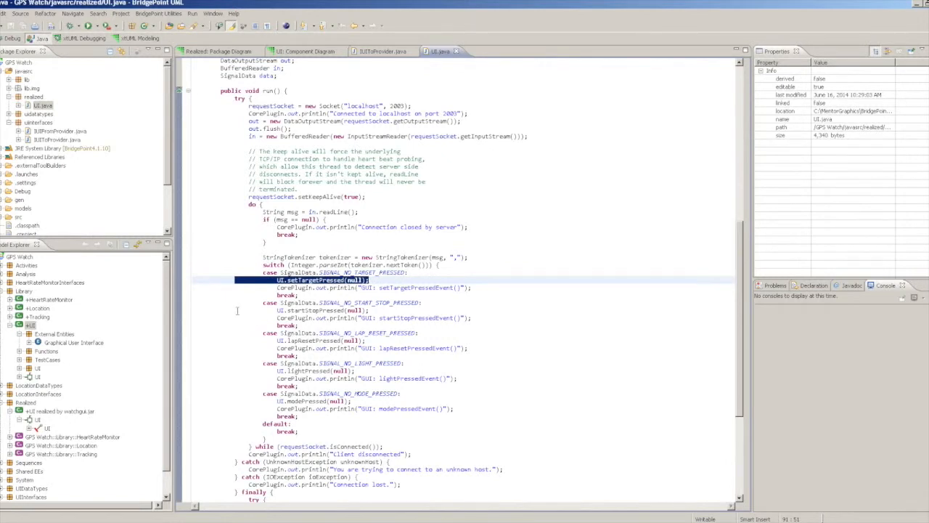
{"action": "left_click", "coordinate": [323, 310]}
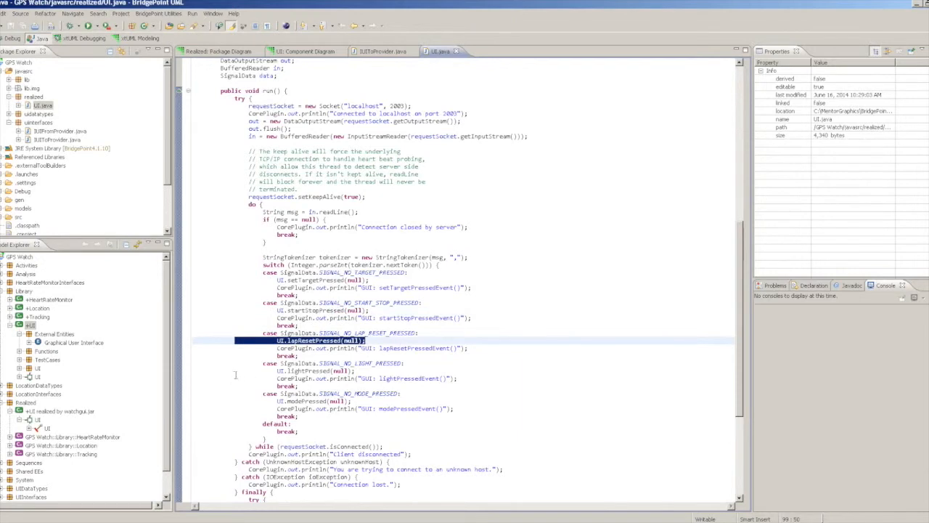
{"action": "left_click", "coordinate": [315, 370]}
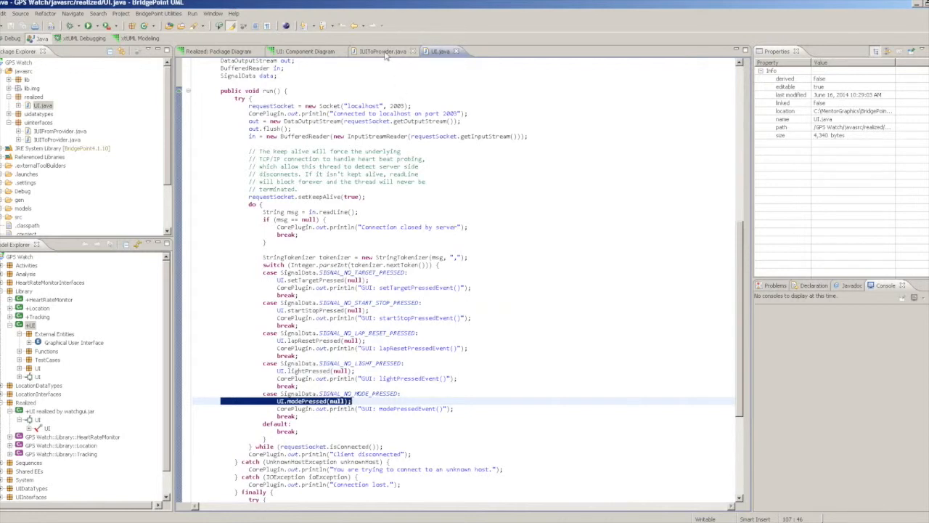
Step: Return to IUIToProvider.java and select setTime's ComponentInstance_c sender parameter
{"action": "left_click", "coordinate": [382, 51]}
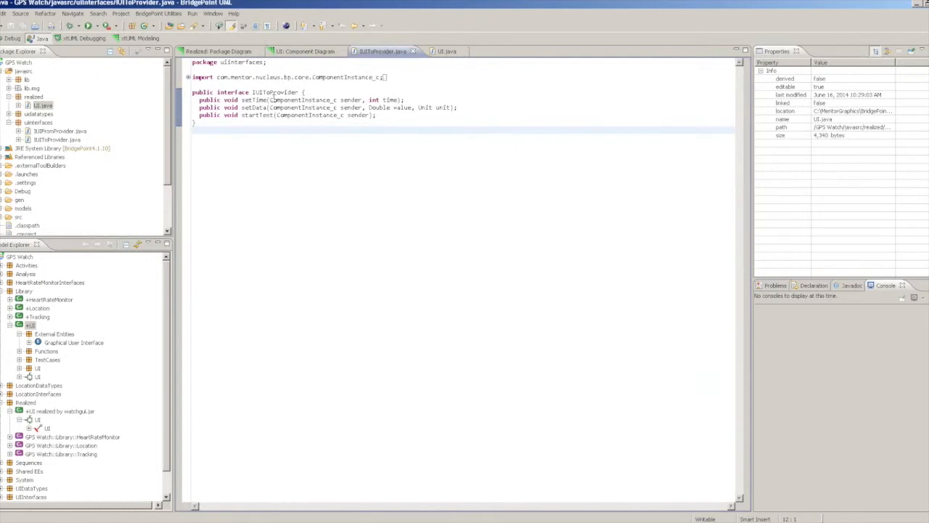
{"action": "double_click", "coordinate": [315, 99]}
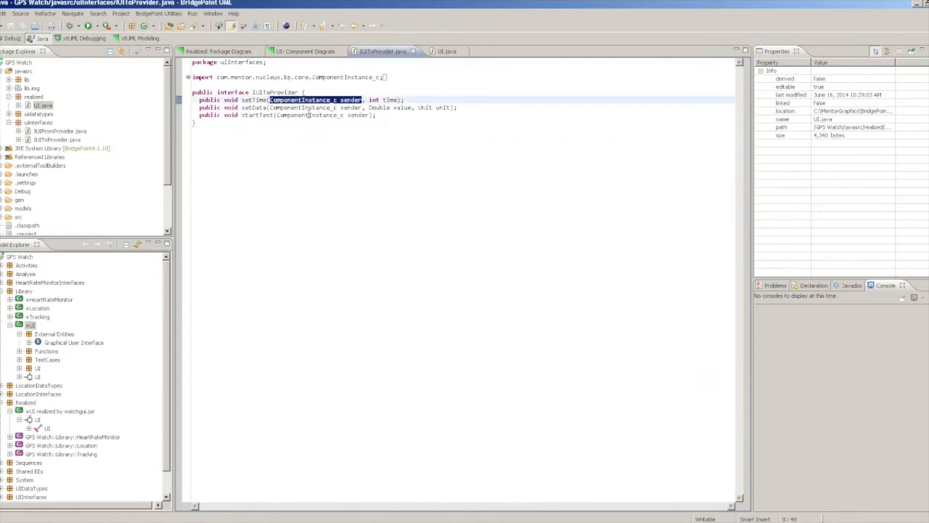
{"action": "mouse_move", "coordinate": [315, 100]}
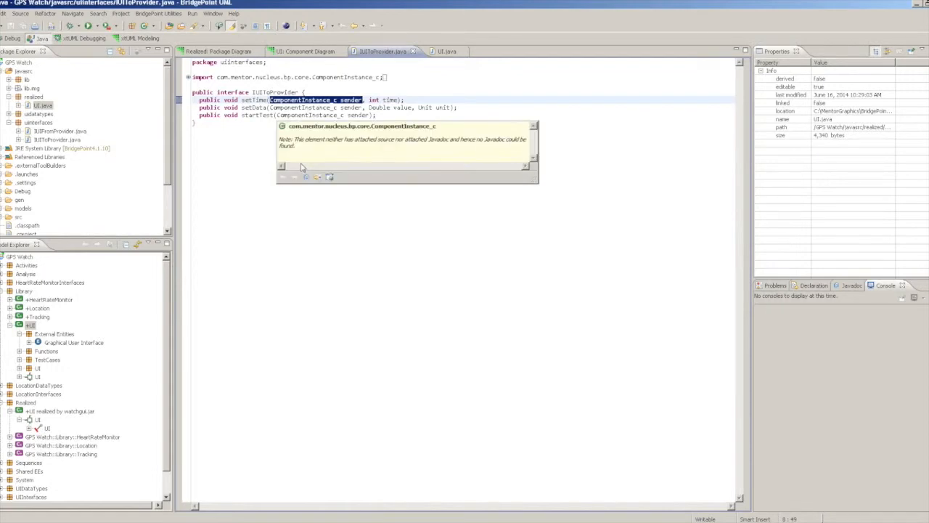